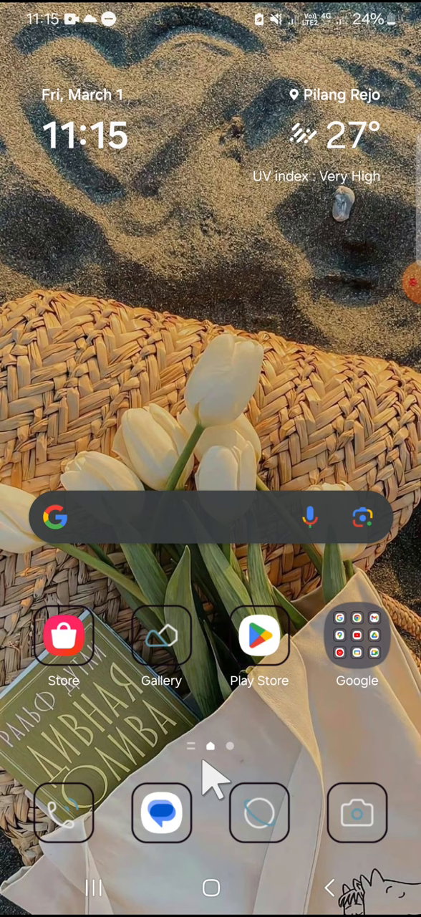
{"action": "mouse_move", "coordinate": [331, 807]}
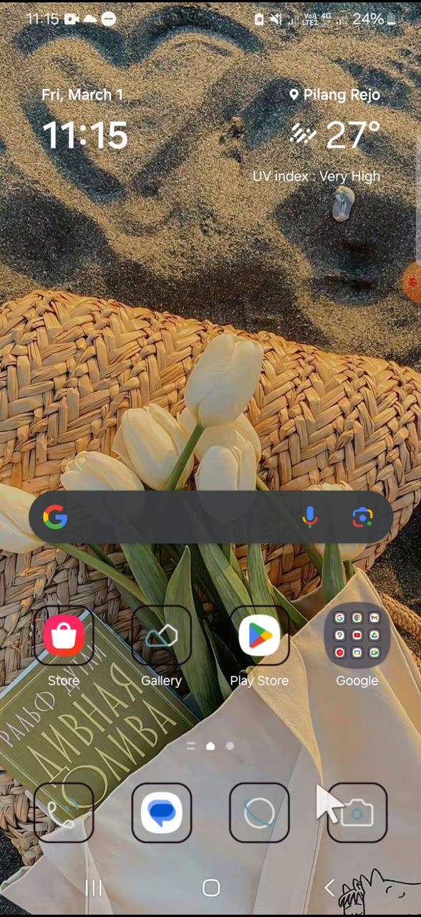
Launch Samsung Camera and reveal the MORE shooting modes list
{"action": "left_click", "coordinate": [360, 814]}
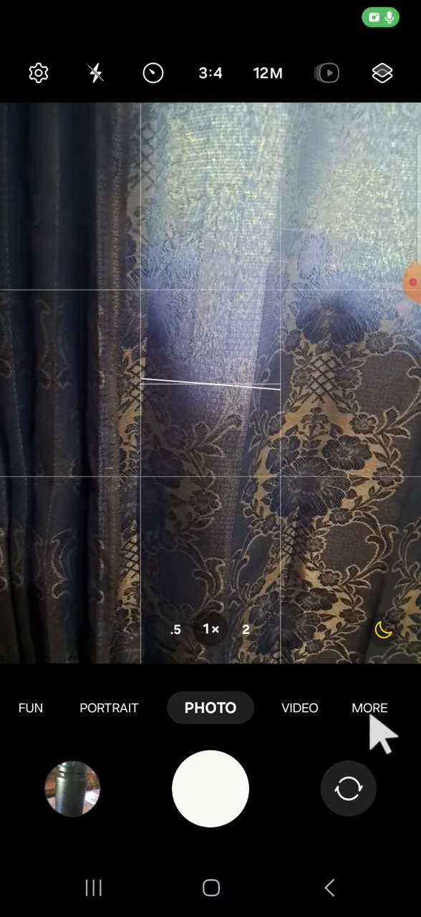
{"action": "left_click", "coordinate": [370, 708]}
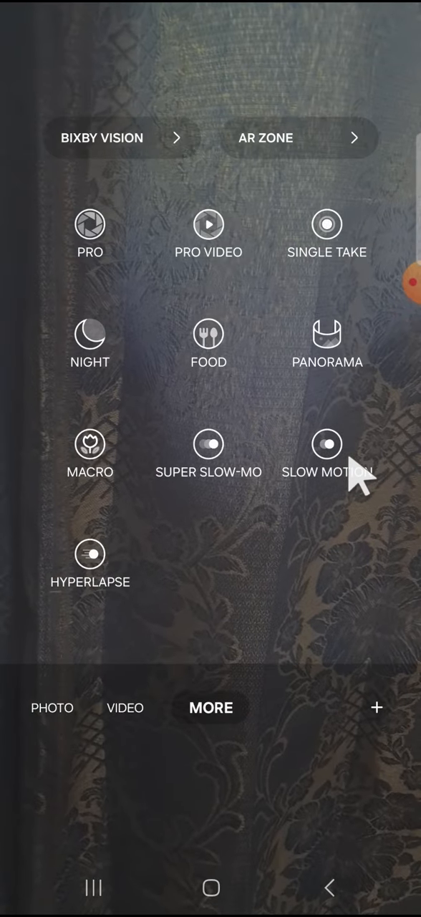
Choose Slow Motion from the More modes grid
{"action": "left_click", "coordinate": [326, 443]}
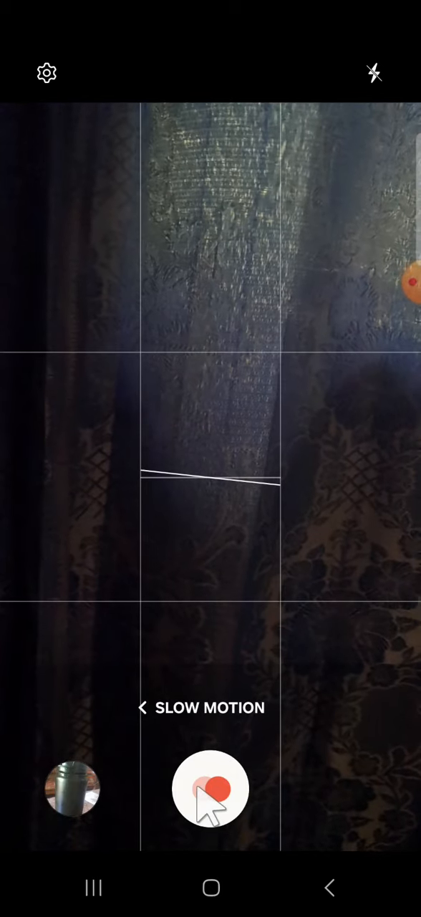
Record a short slow-motion clip of the curtain, dismissing the microphone-muted notice
{"action": "left_click", "coordinate": [211, 788]}
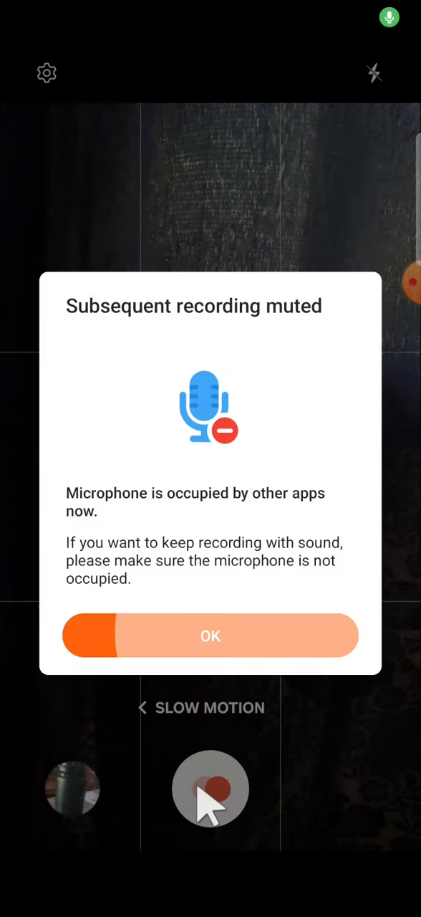
{"action": "left_click", "coordinate": [211, 636]}
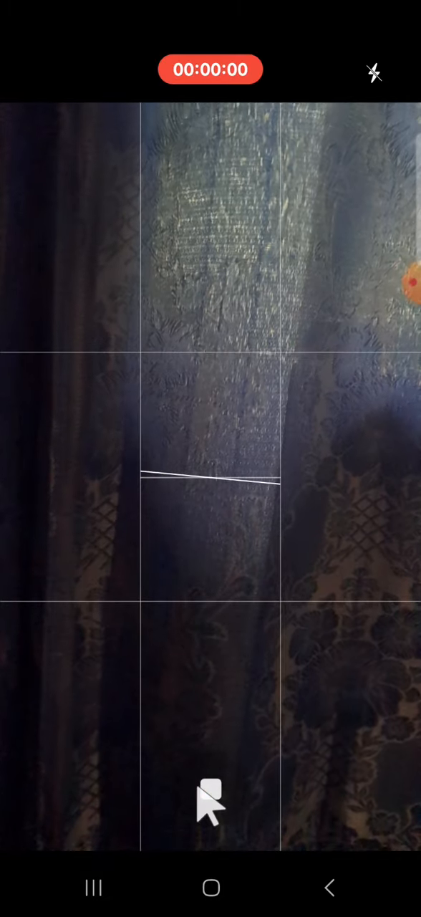
{"action": "left_click", "coordinate": [210, 788]}
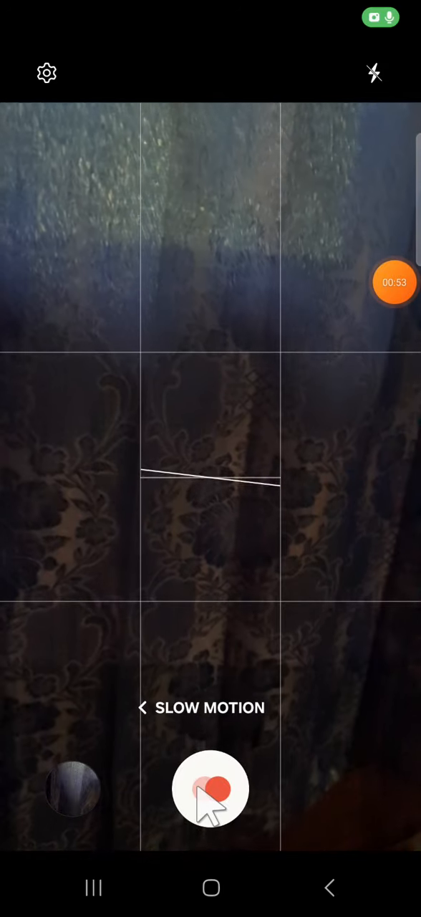